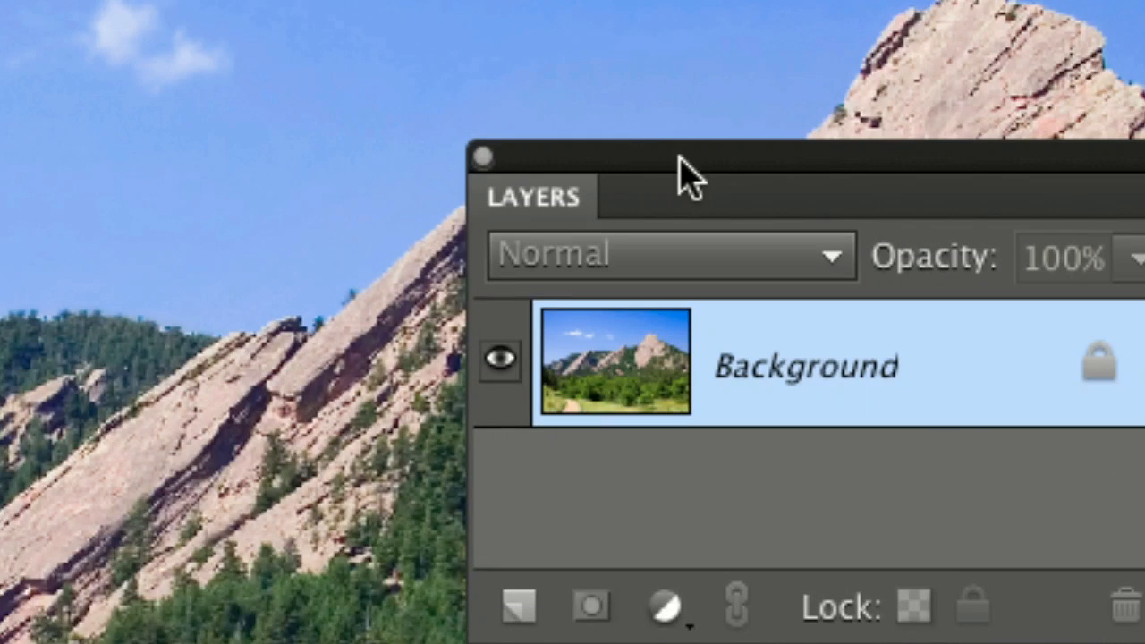
pyautogui.moveTo(683, 211)
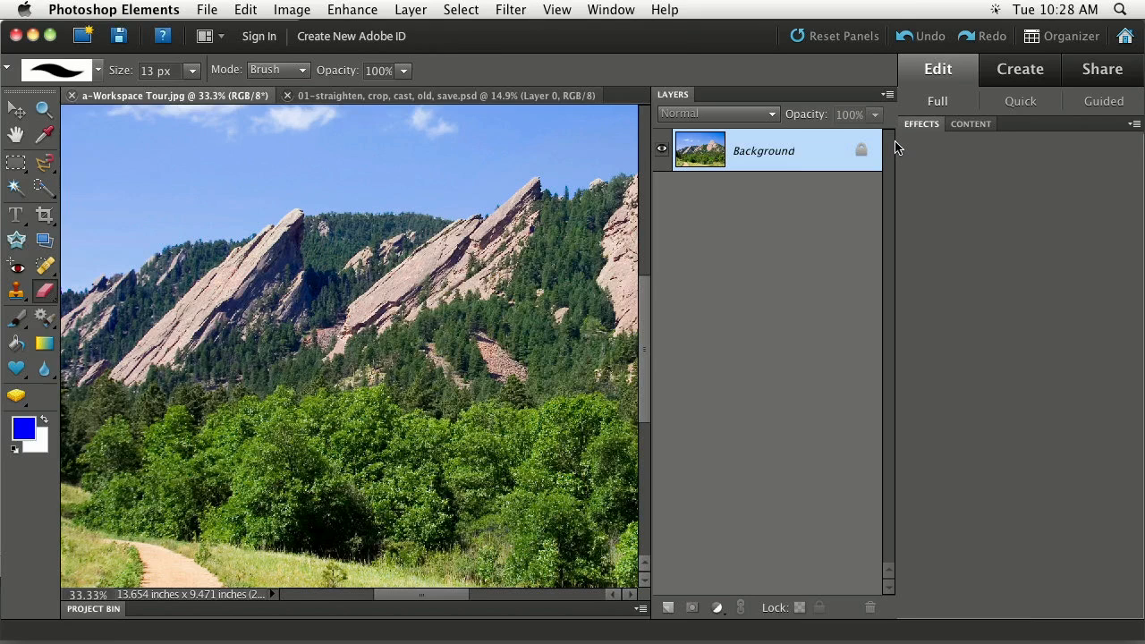
pyautogui.moveTo(820, 107)
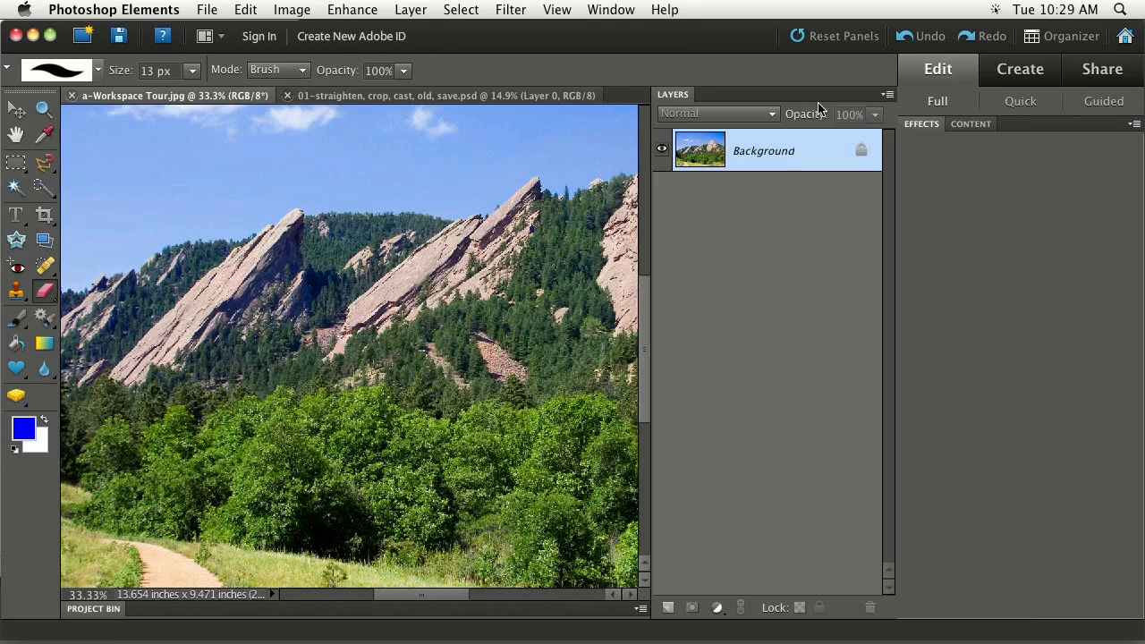
# Float the Layers panel out of the dock and place it over the mountain photo.
pyautogui.moveTo(769, 93); pyautogui.dragTo(635, 179)
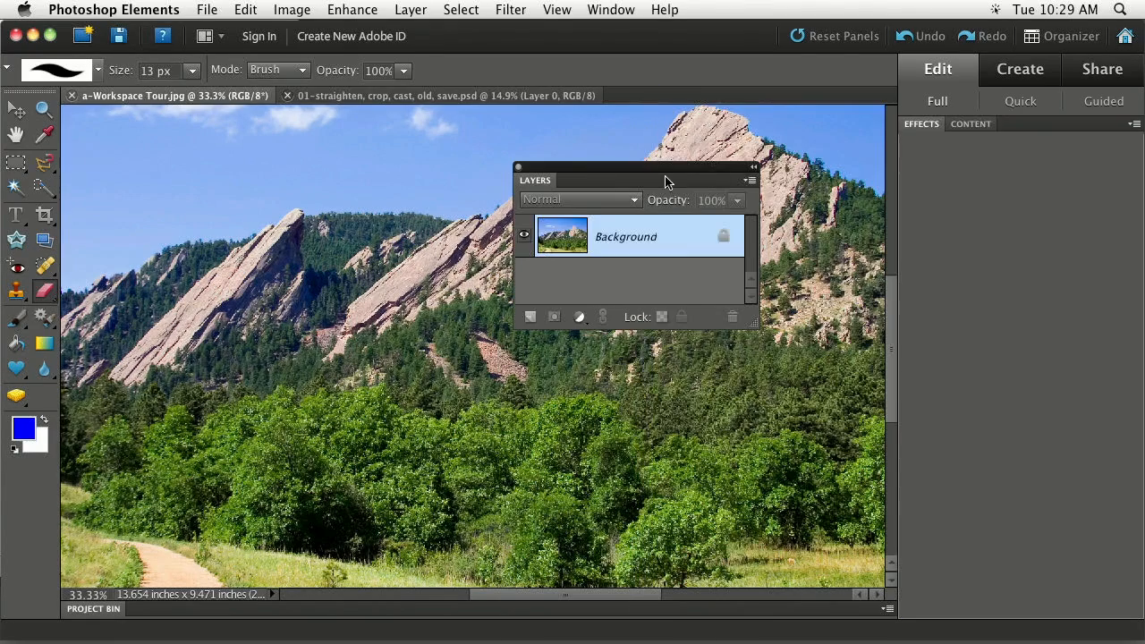
pyautogui.moveTo(636, 178); pyautogui.dragTo(1015, 143)
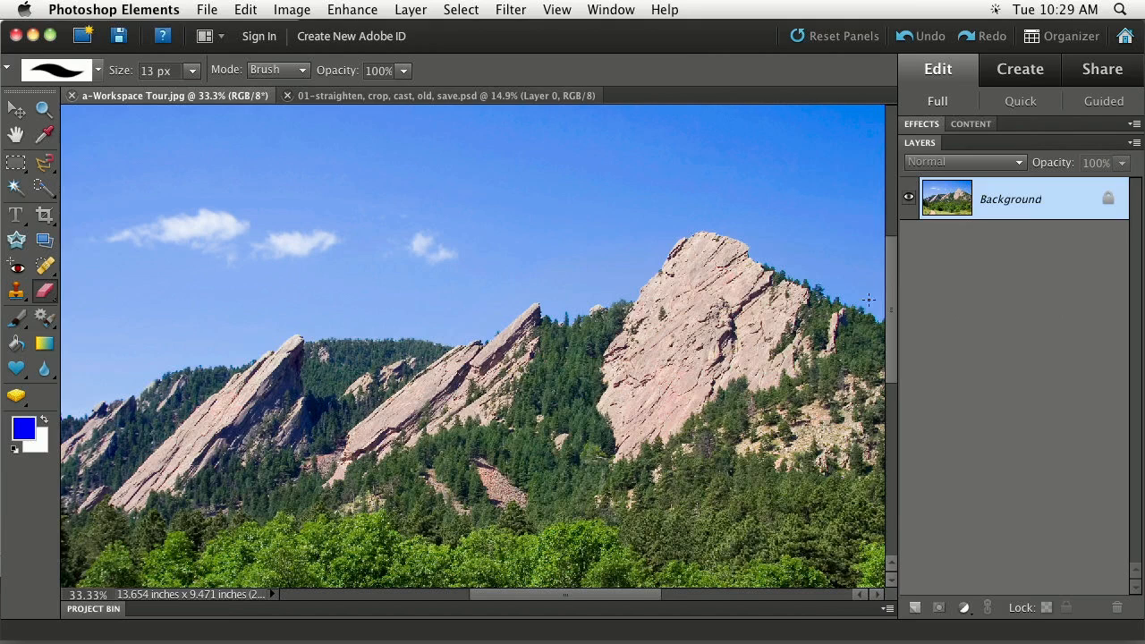
pyautogui.moveTo(701, 265)
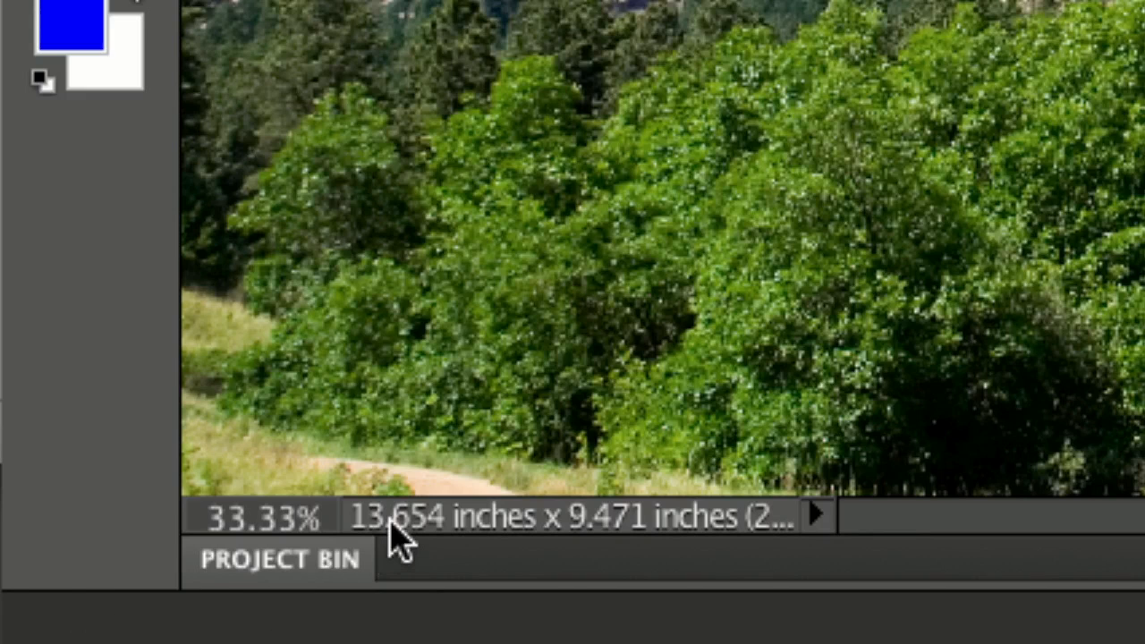
pyautogui.moveTo(617, 536)
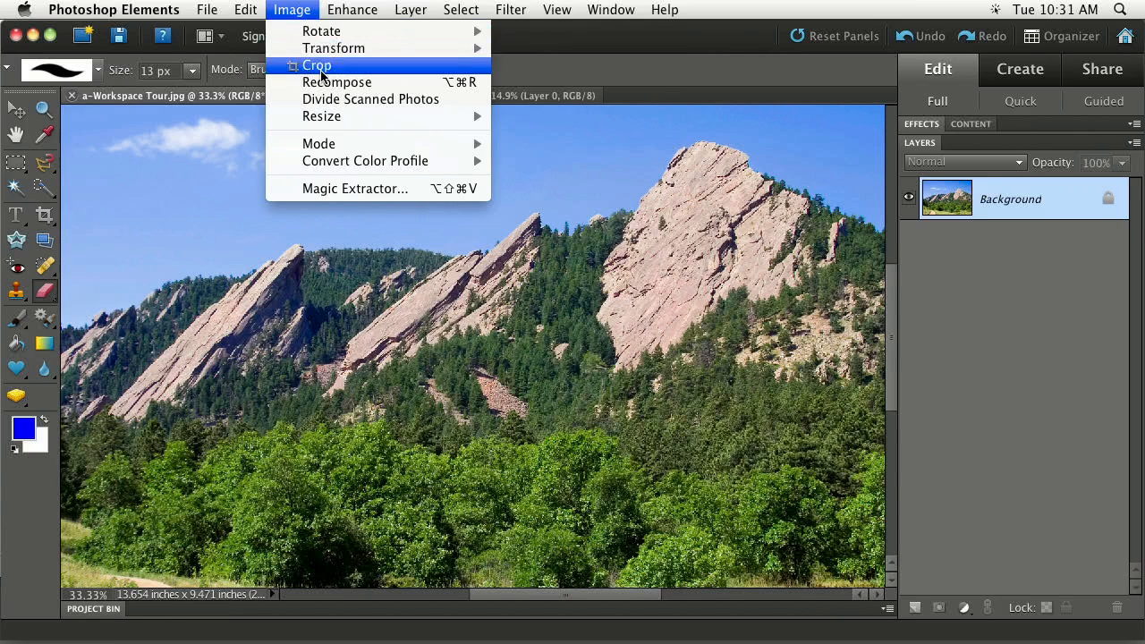
pyautogui.moveTo(322, 117)
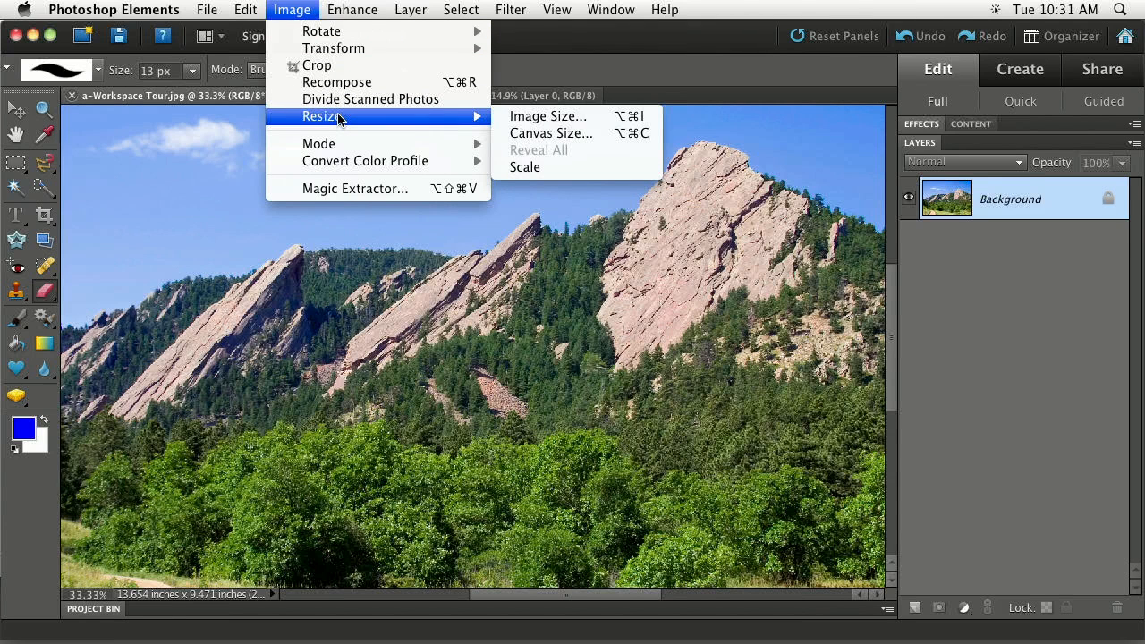
pyautogui.moveTo(547, 116)
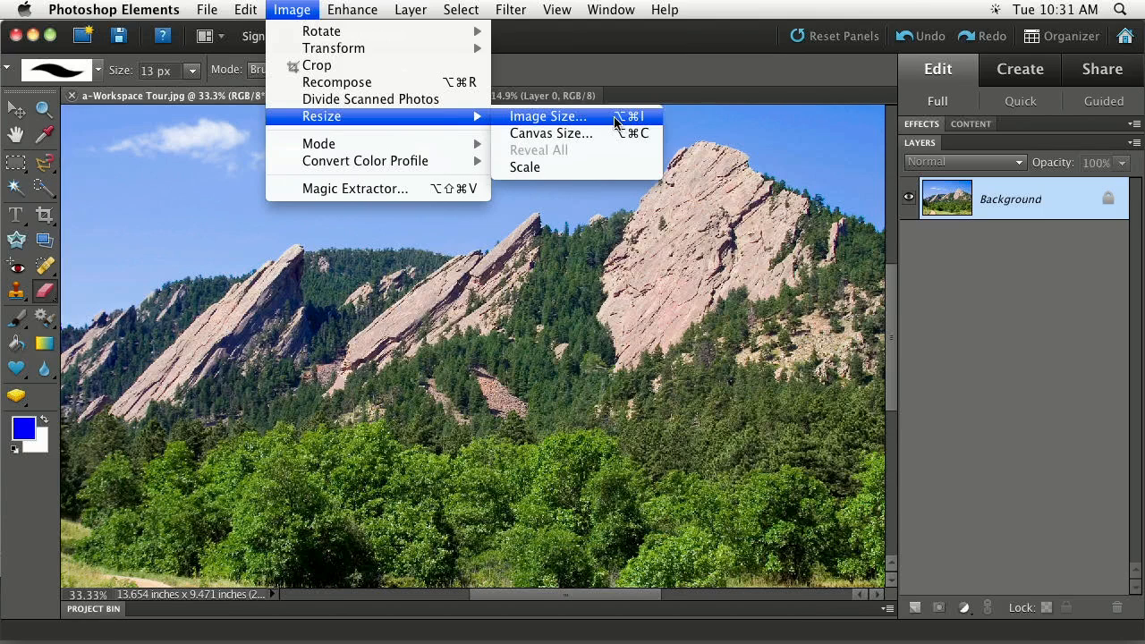
pyautogui.moveTo(612, 120)
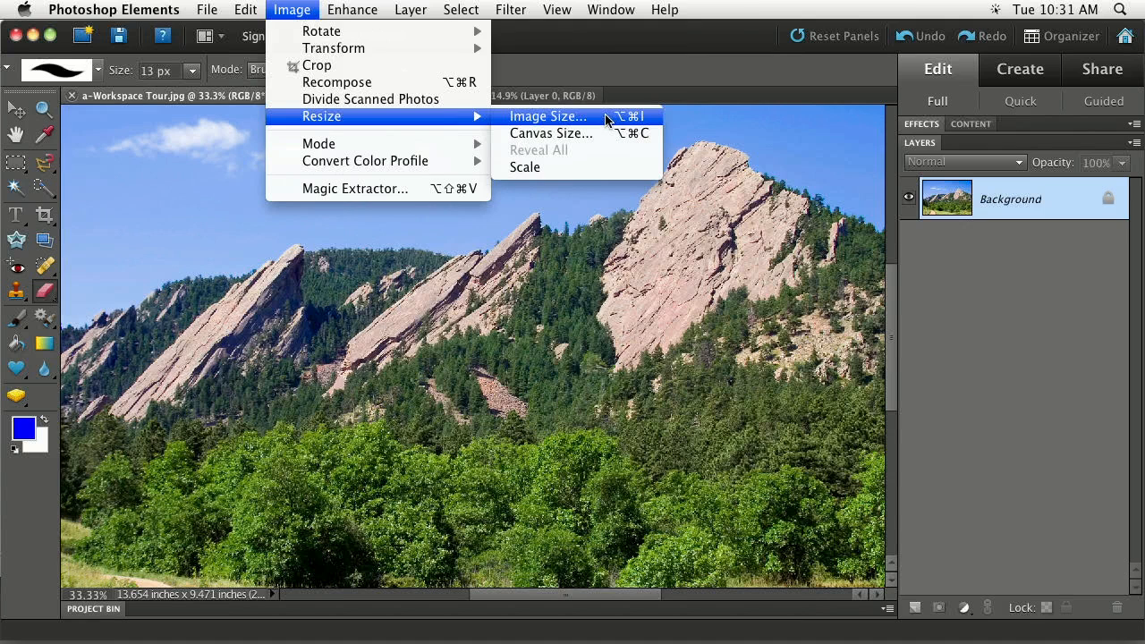
# Bring up the Image Size dialog showing 3277 × 2273 px at 240 ppi.
pyautogui.click(547, 116)
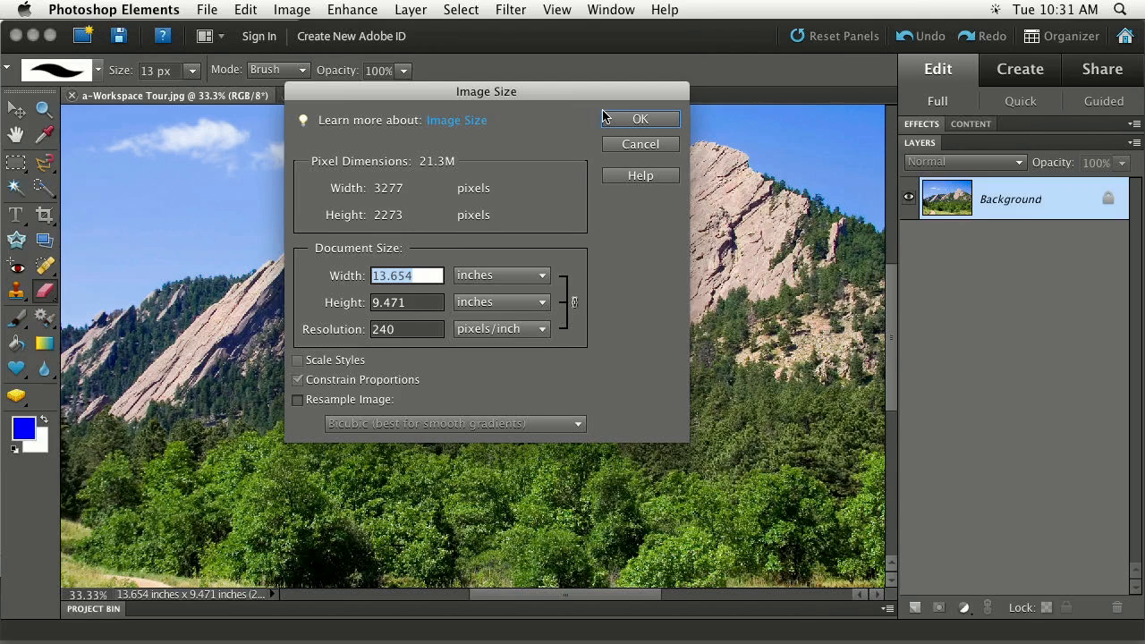
pyautogui.moveTo(558, 125)
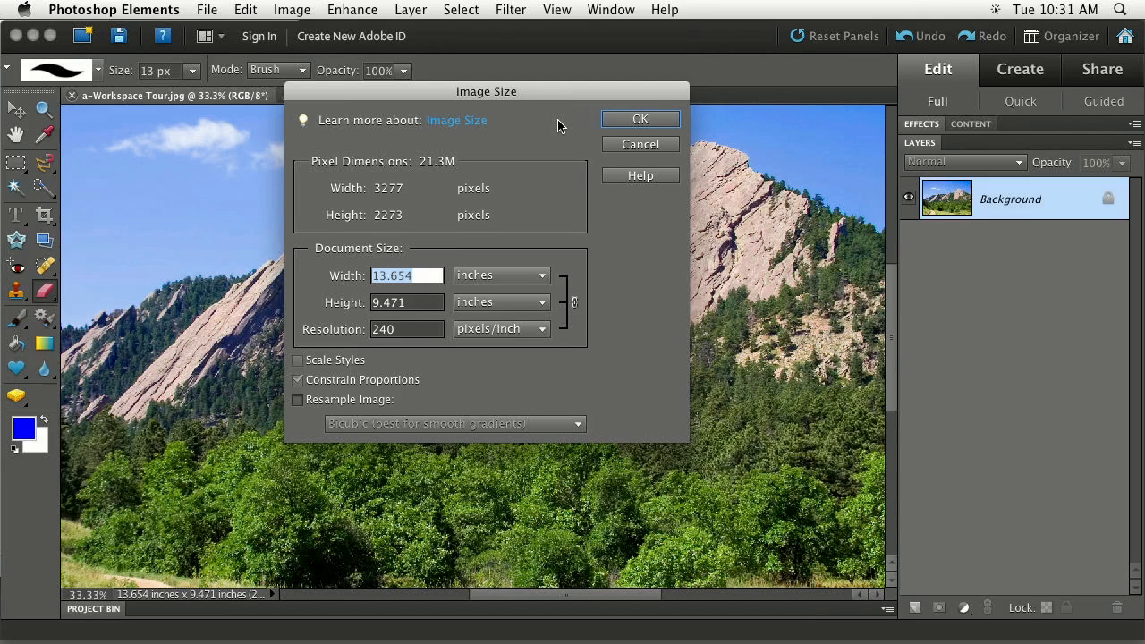
pyautogui.moveTo(510, 183)
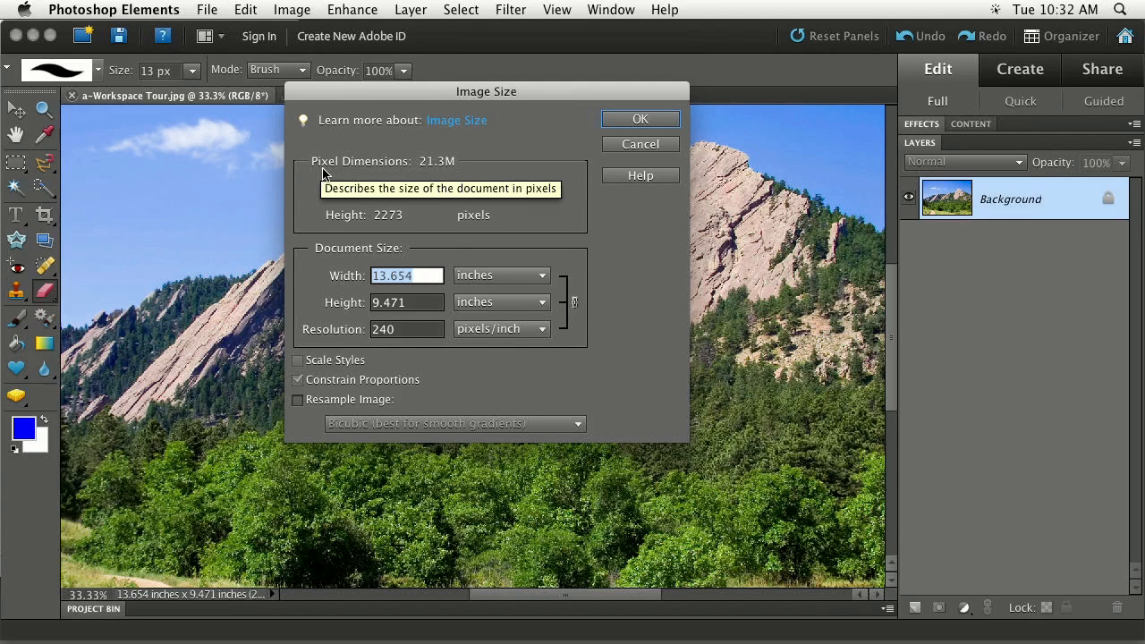
pyautogui.moveTo(472, 170)
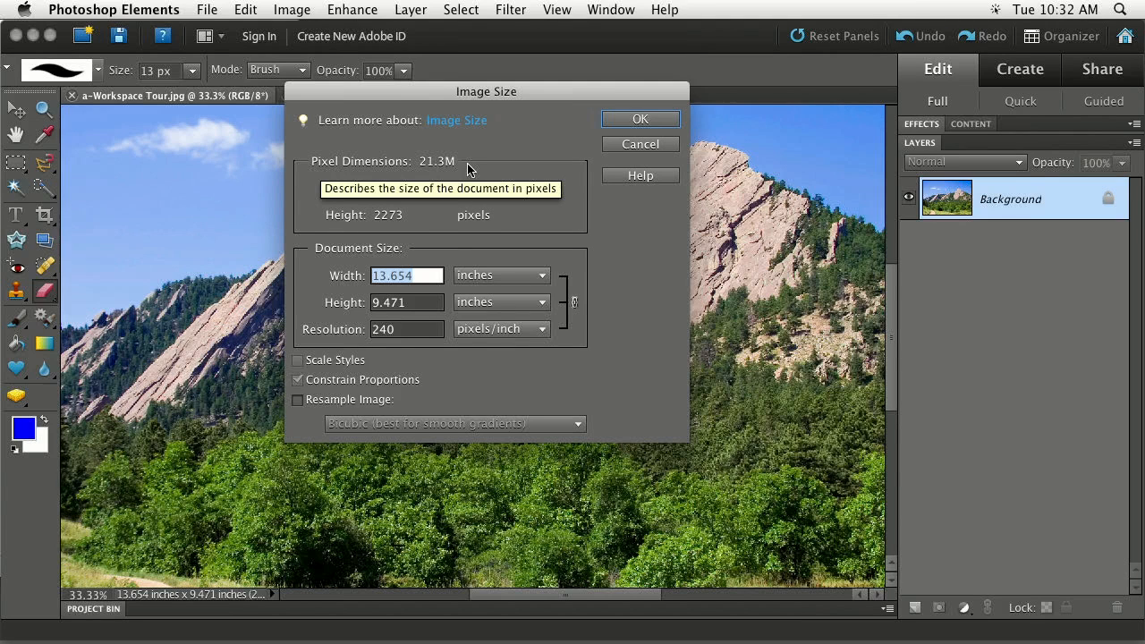
pyautogui.moveTo(490, 163)
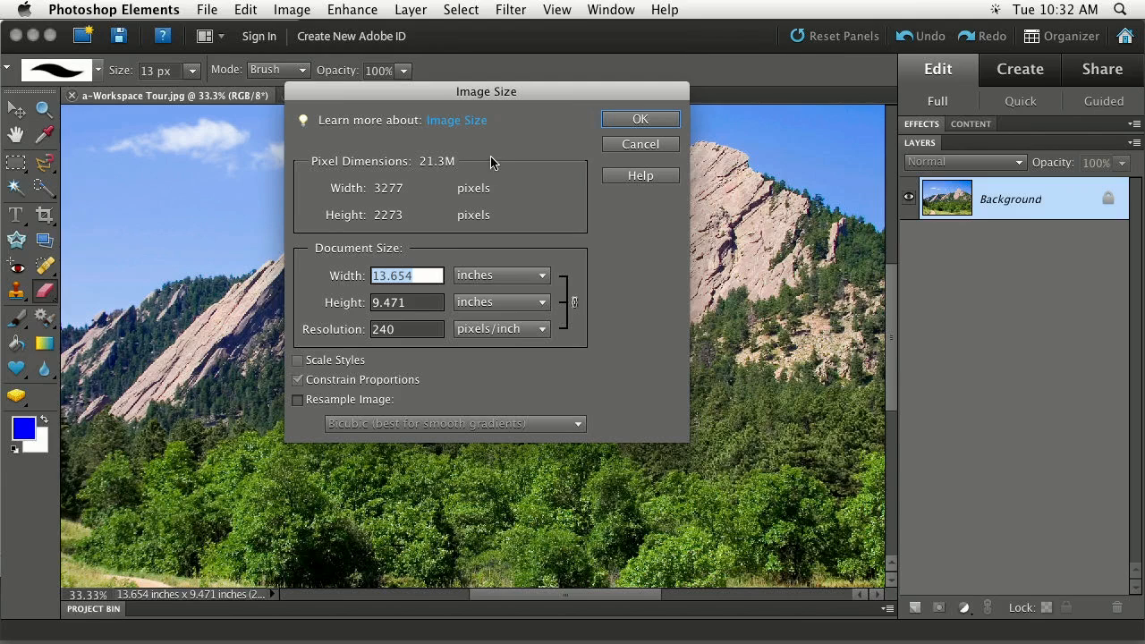
pyautogui.moveTo(515, 147)
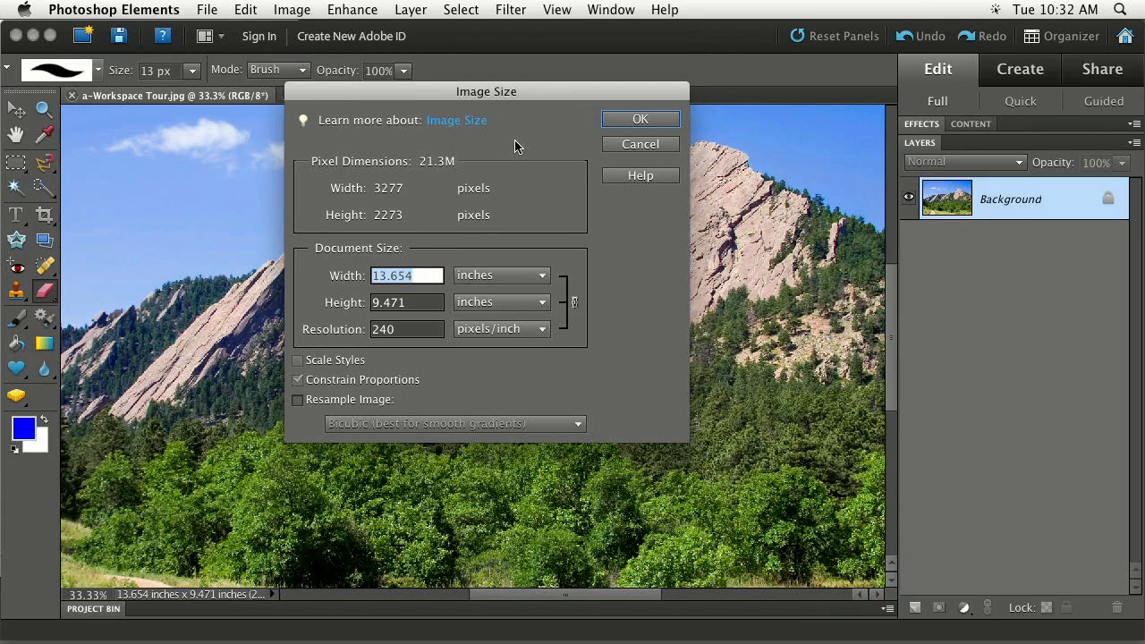
pyautogui.moveTo(401, 200)
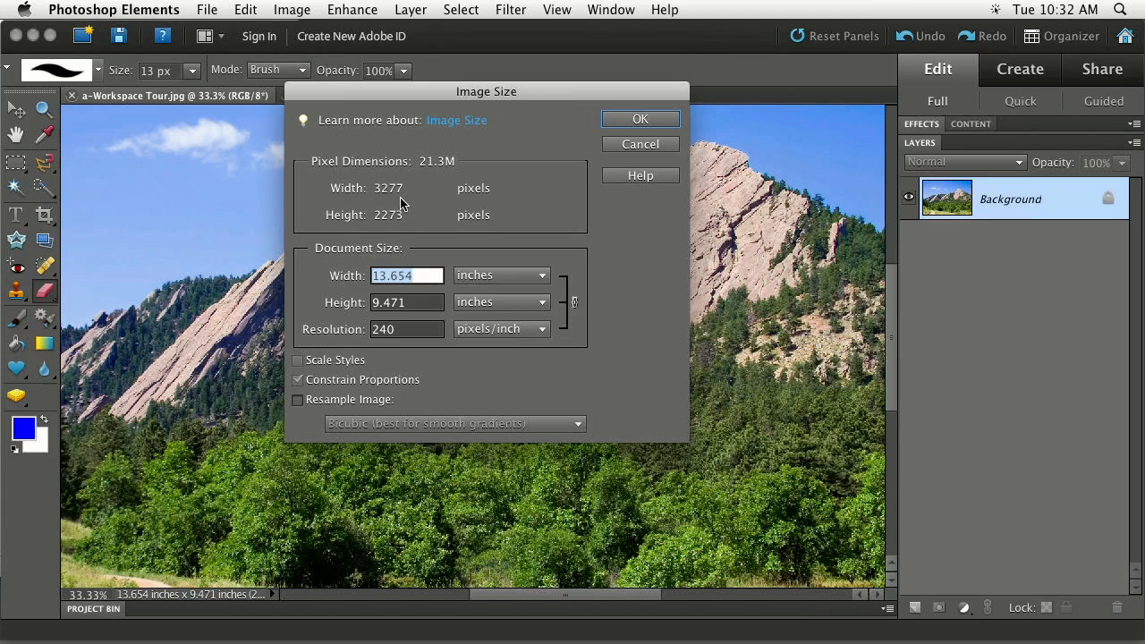
pyautogui.moveTo(408, 198)
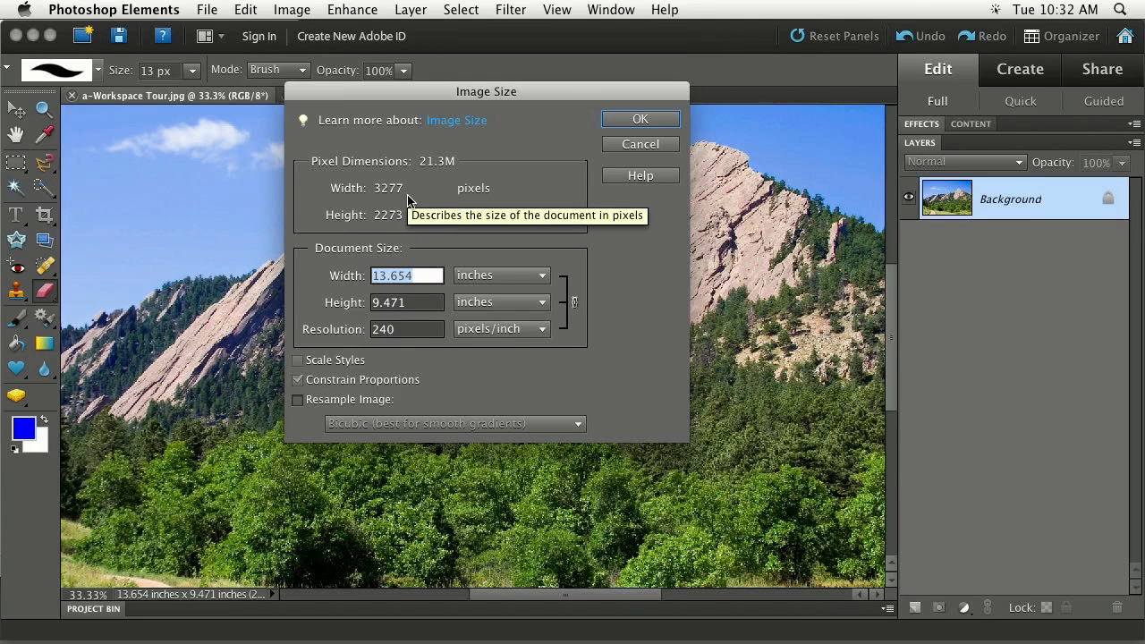
pyautogui.moveTo(404, 219)
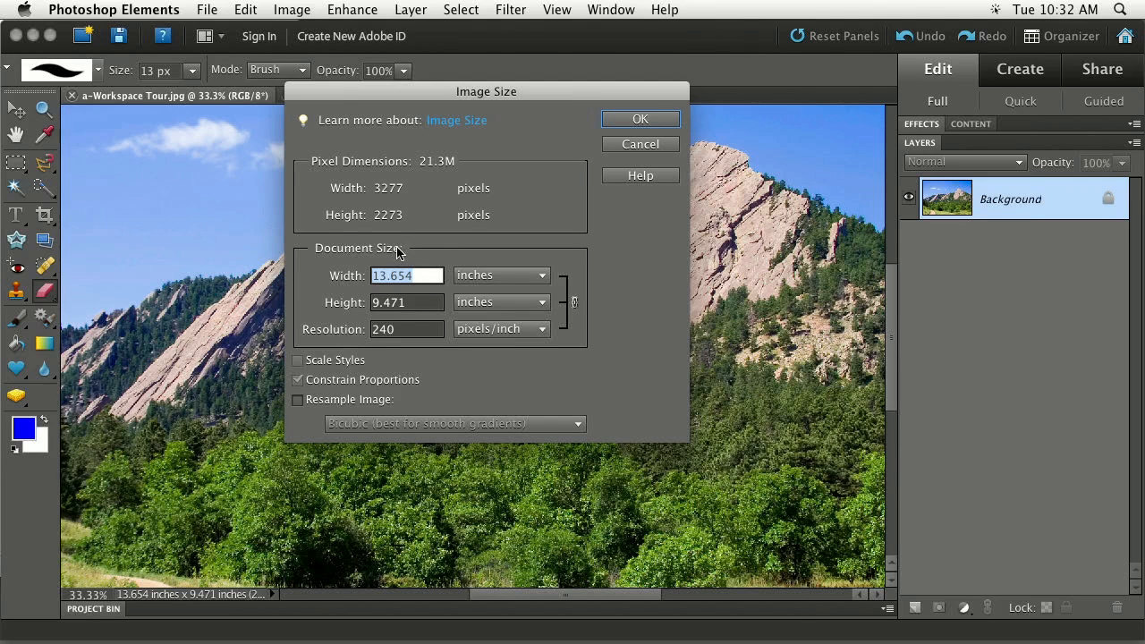
pyautogui.moveTo(318, 261)
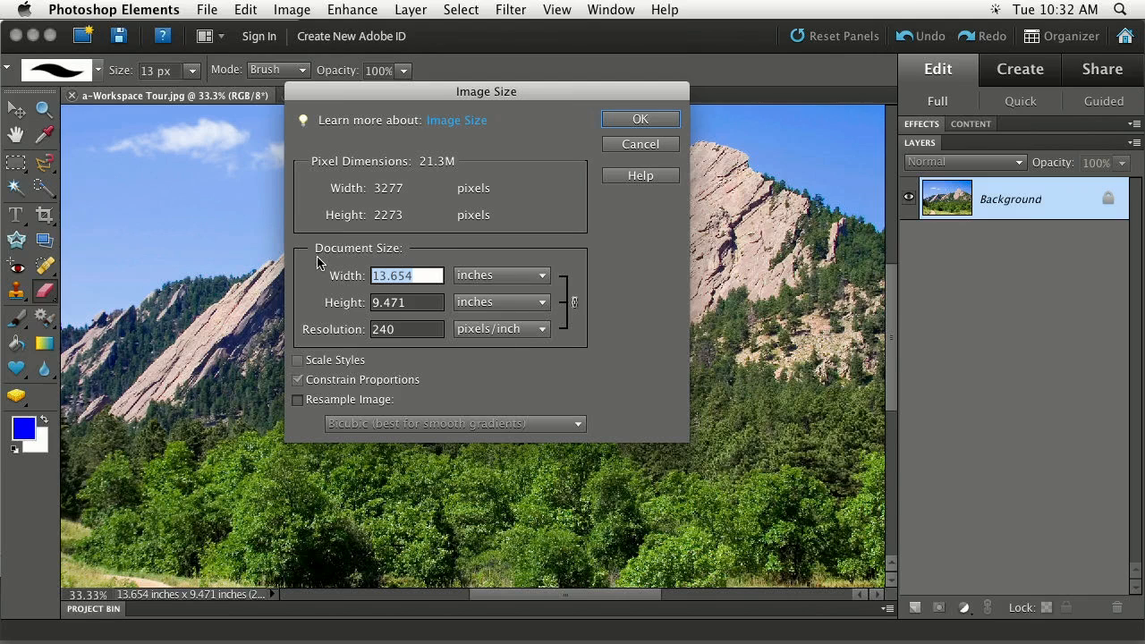
pyautogui.moveTo(347, 257)
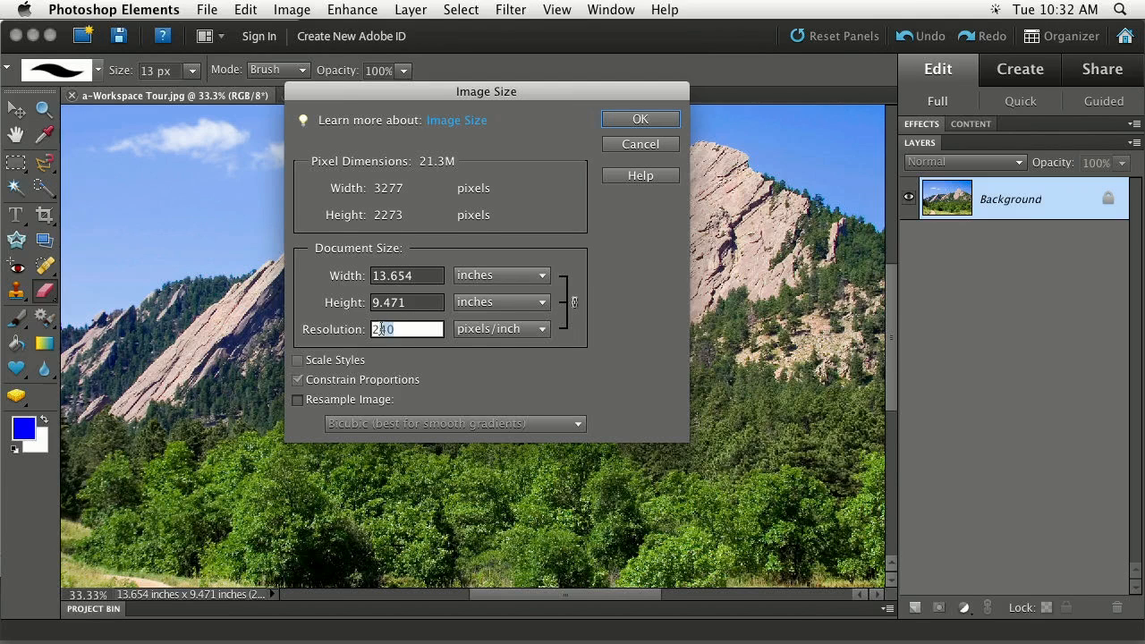
pyautogui.moveTo(354, 336)
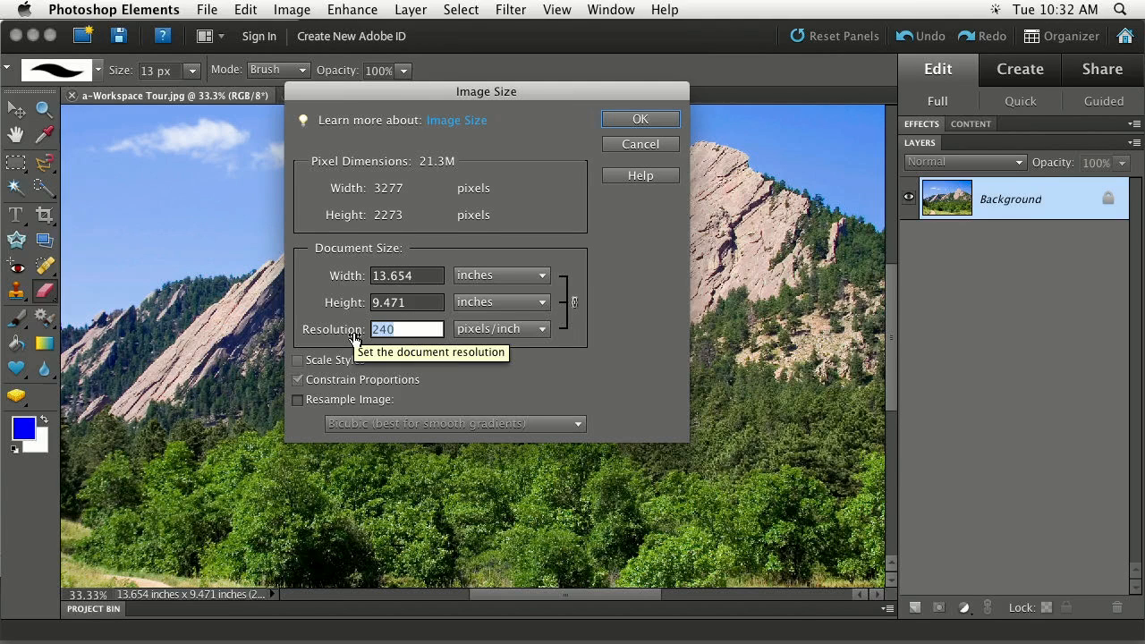
pyautogui.moveTo(362, 311)
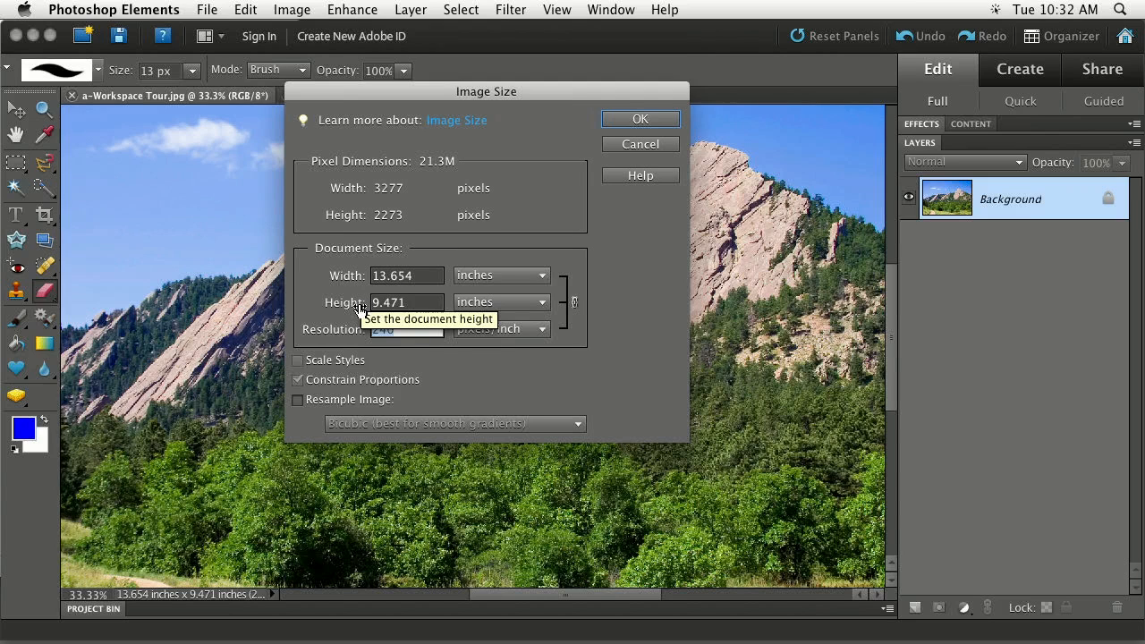
pyautogui.click(408, 329)
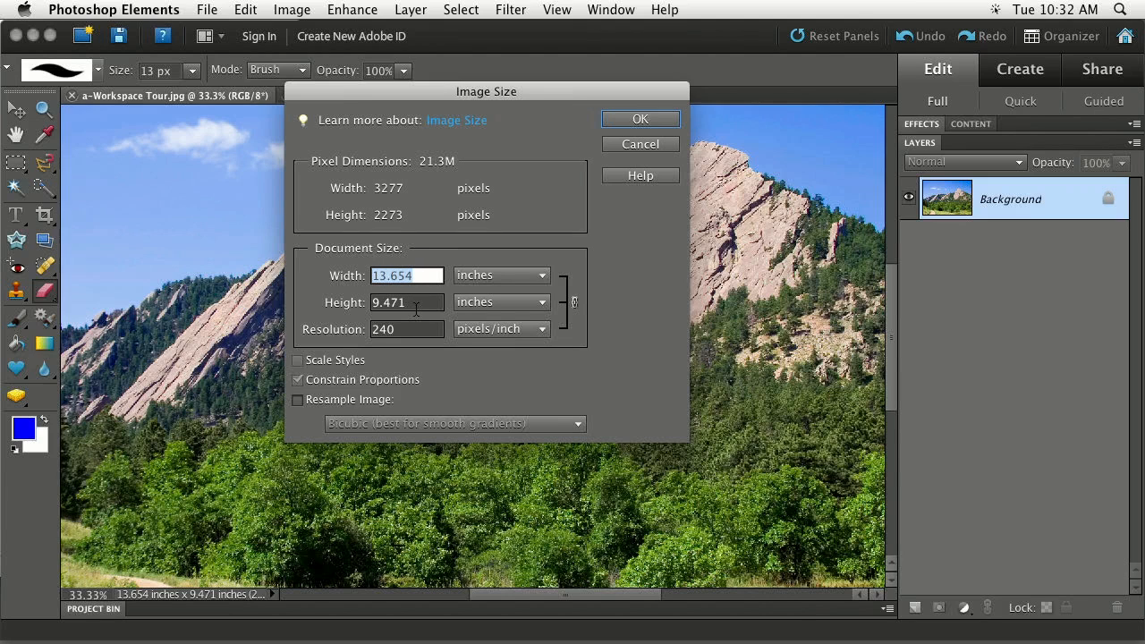
pyautogui.moveTo(408, 301)
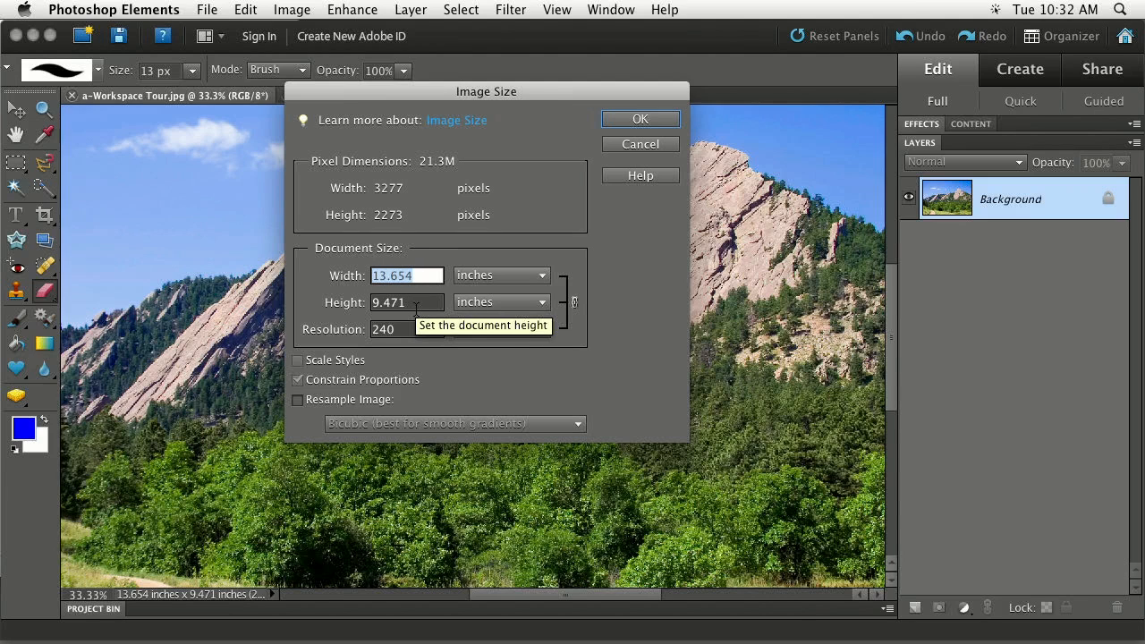
pyautogui.moveTo(451, 400)
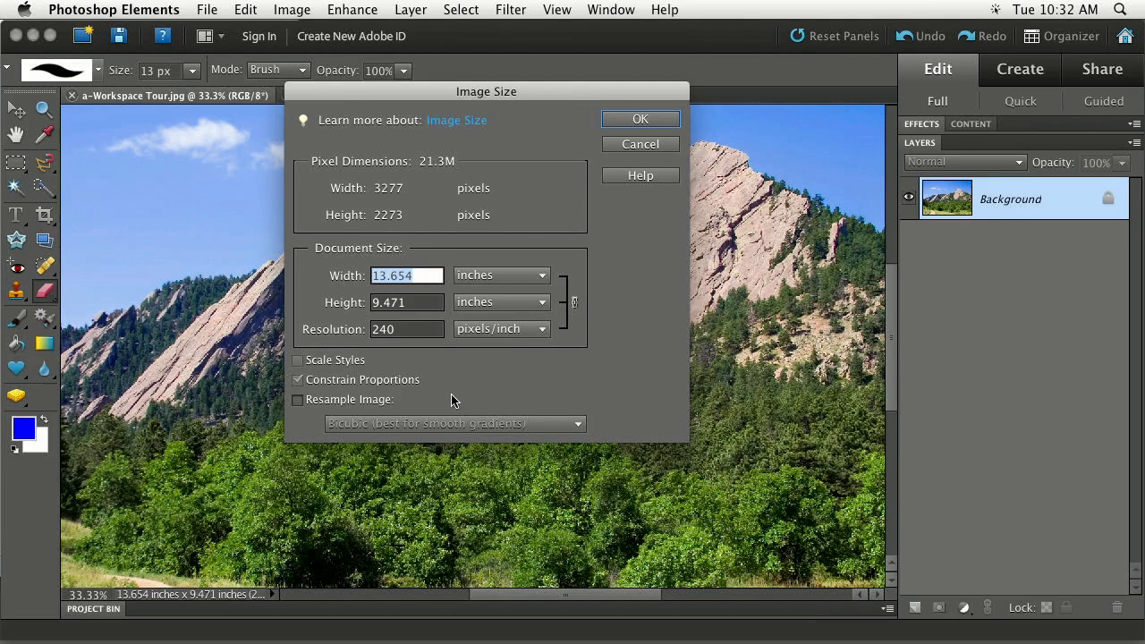
pyautogui.moveTo(322, 407)
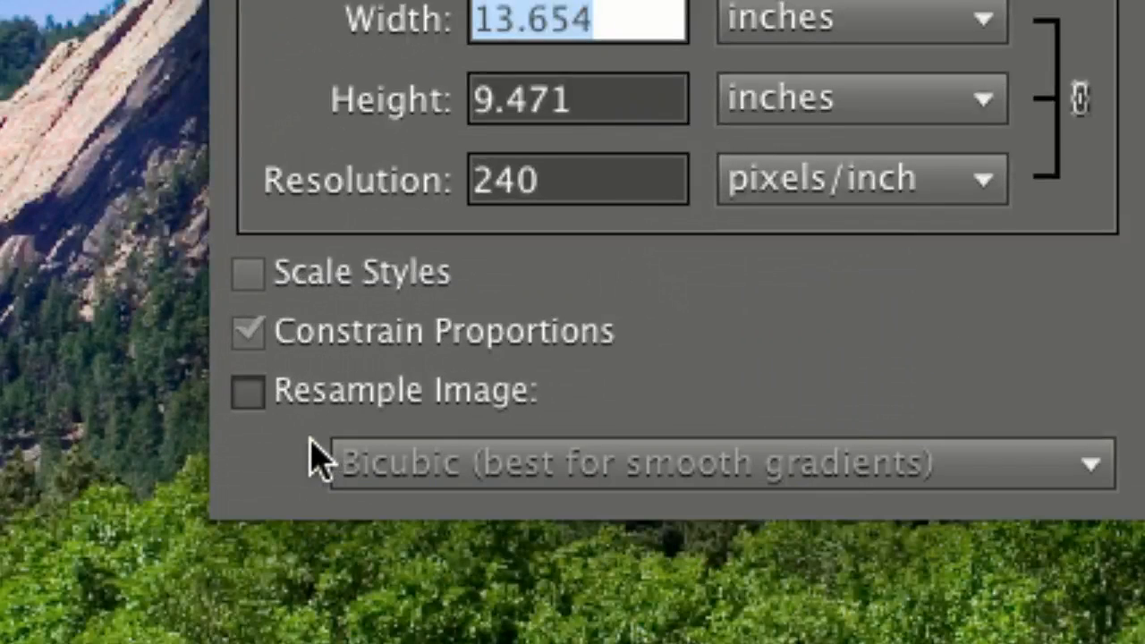
pyautogui.moveTo(272, 443)
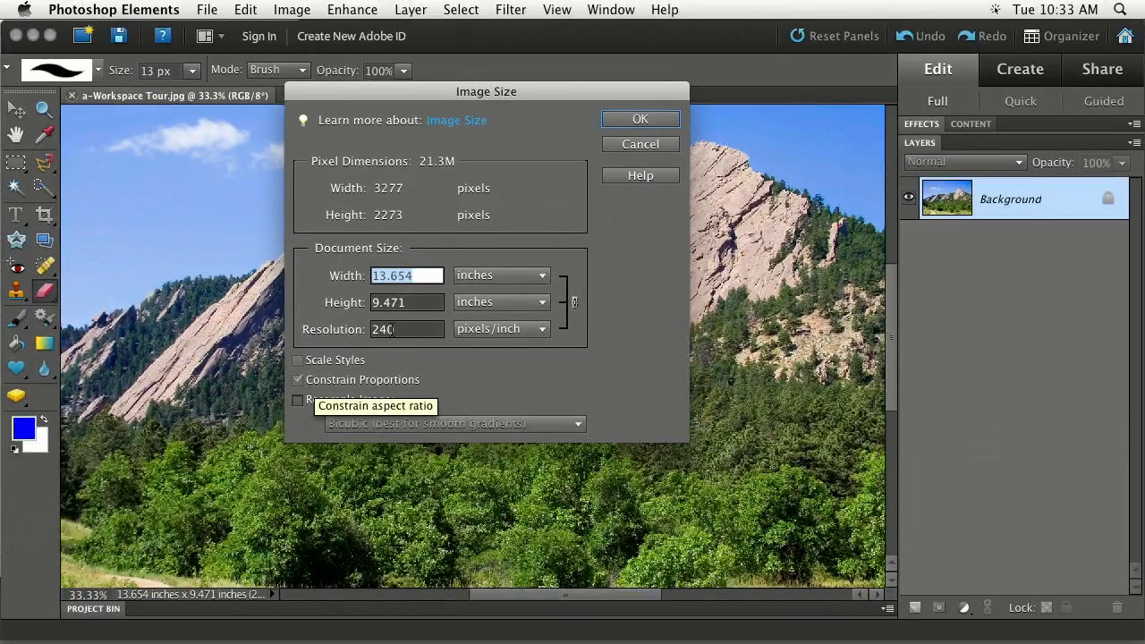
pyautogui.moveTo(368, 330)
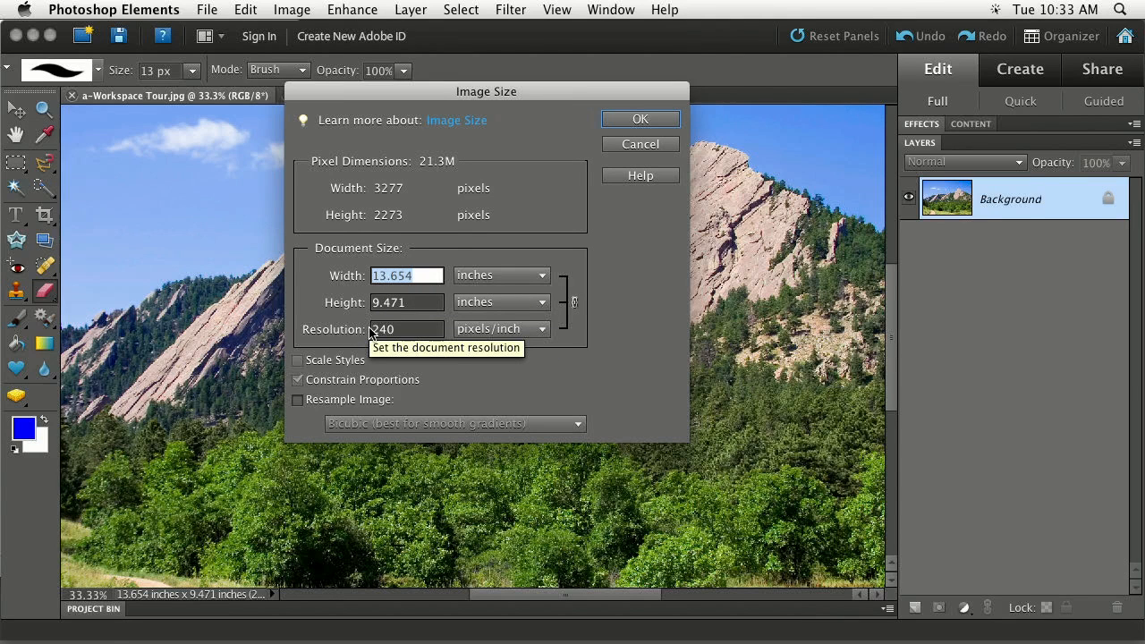
pyautogui.moveTo(347, 374)
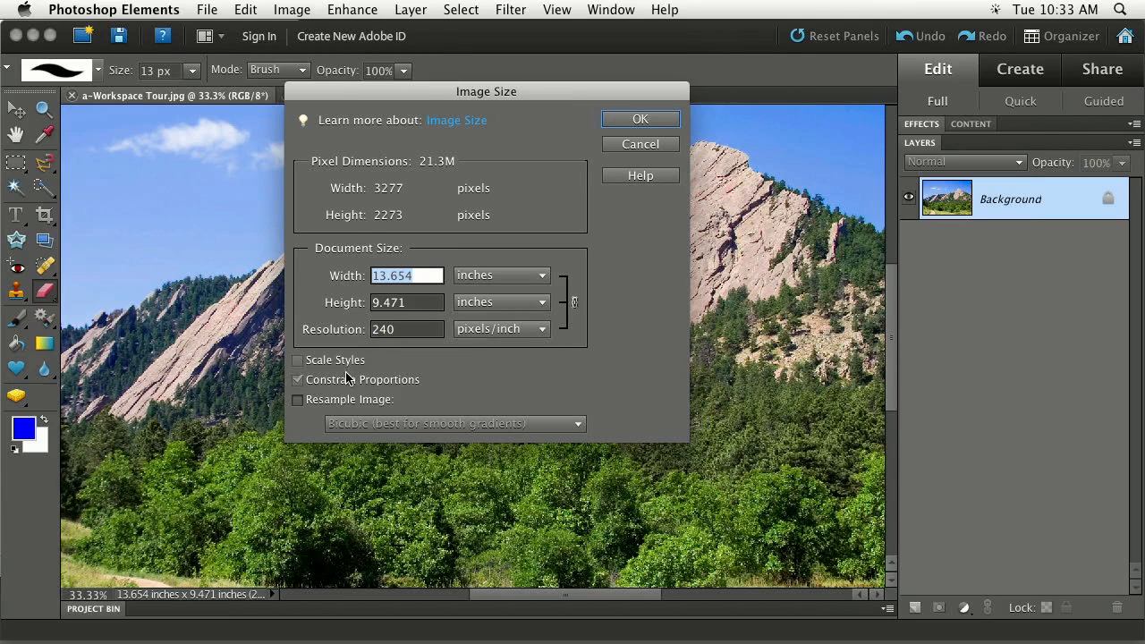
# Enable Resample Image so the photo's pixel dimensions become editable.
pyautogui.click(296, 401)
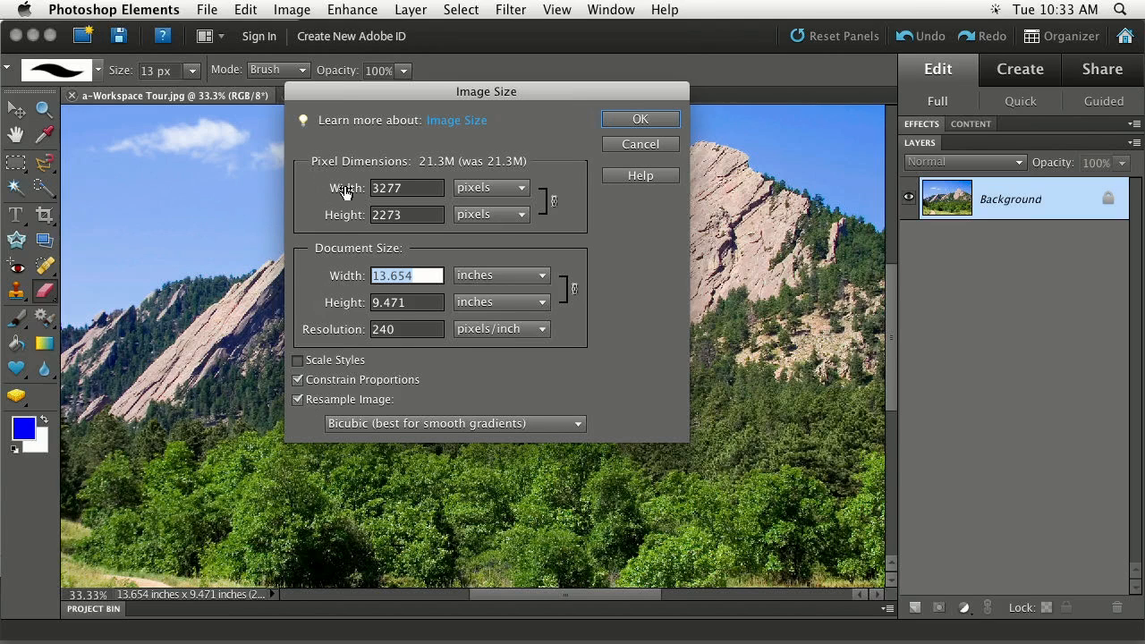
pyautogui.moveTo(343, 215)
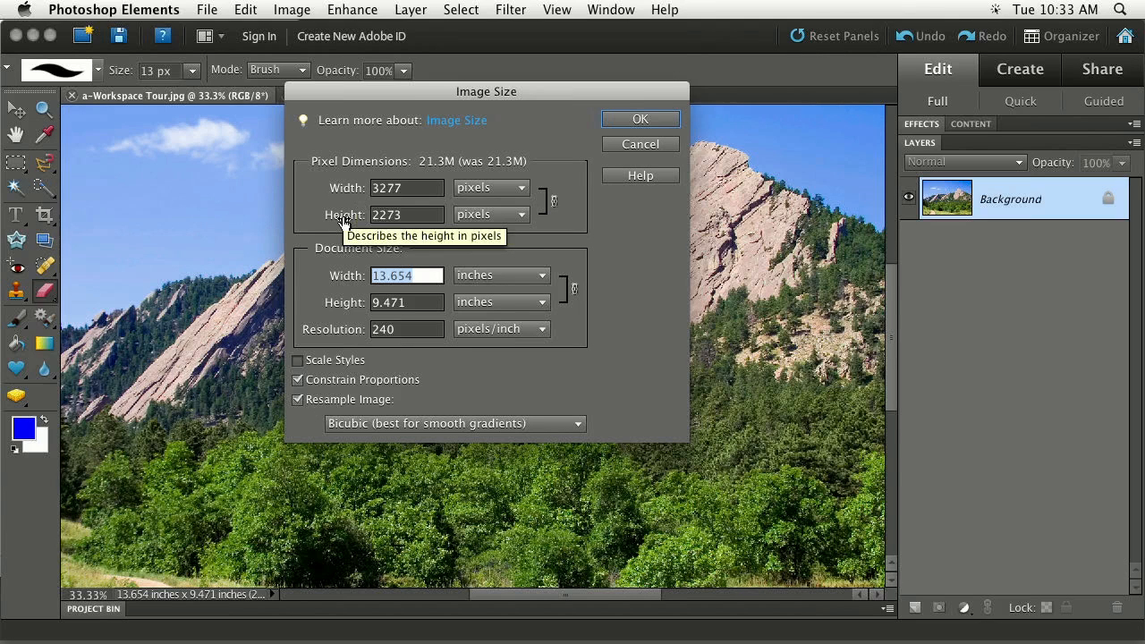
pyautogui.moveTo(318, 331)
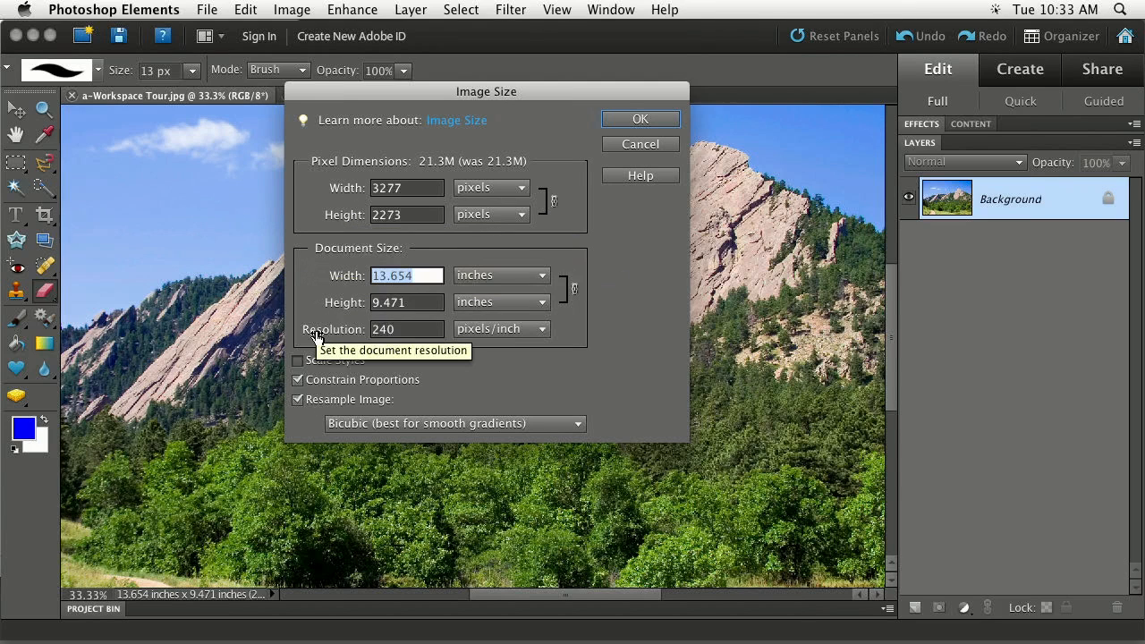